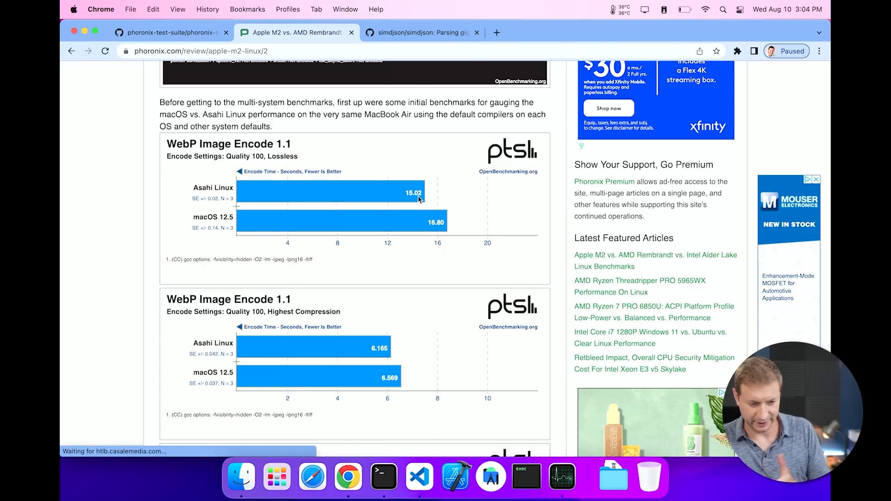
{"action": "mouse_move", "coordinate": [383, 476]}
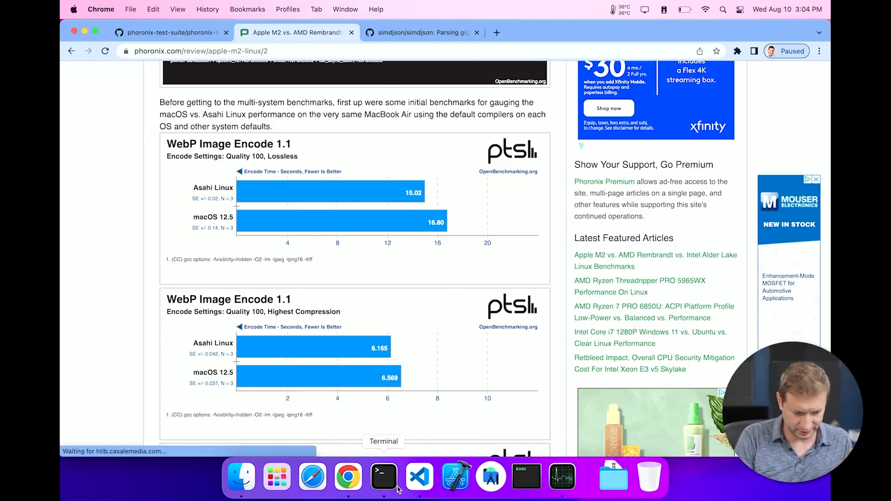
Run ./phoronix-test-suite list-available-tests in the focused Terminal window to show all tests.
{"action": "left_click", "coordinate": [383, 476]}
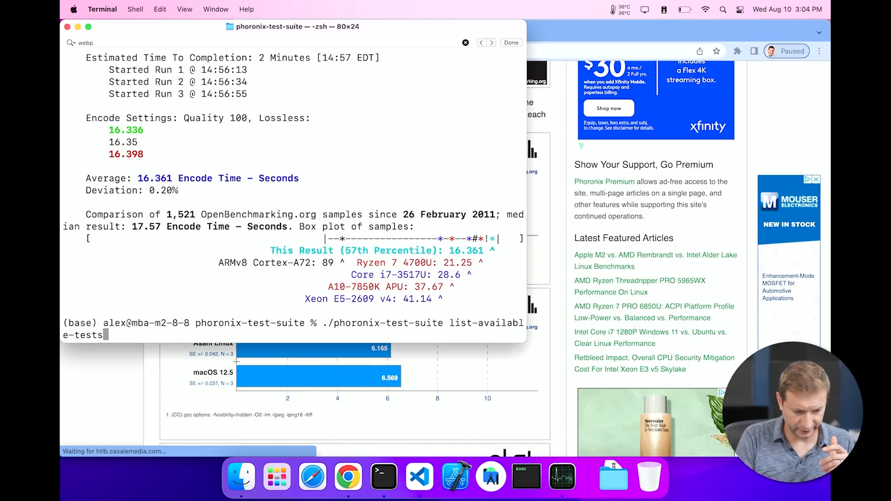
{"action": "key", "text": "Return"}
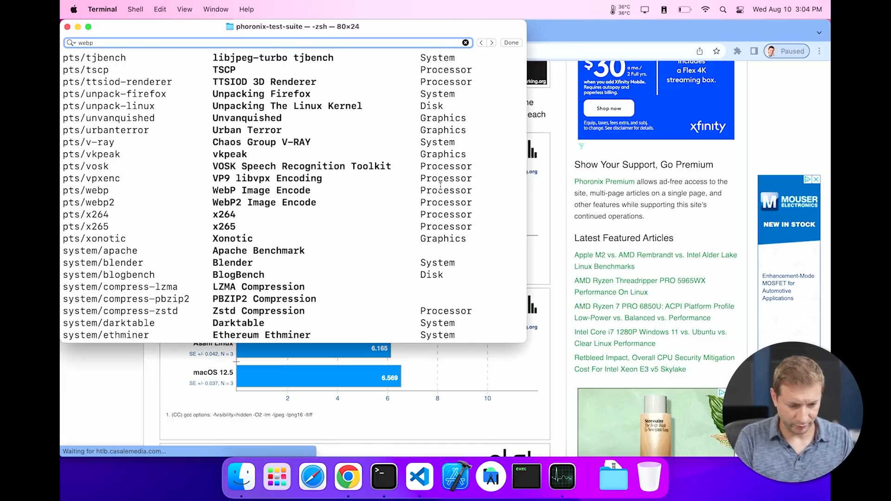
{"action": "double_click", "coordinate": [445, 190]}
{"action": "type", "text": "./phoronix-test-suite benchmark"}
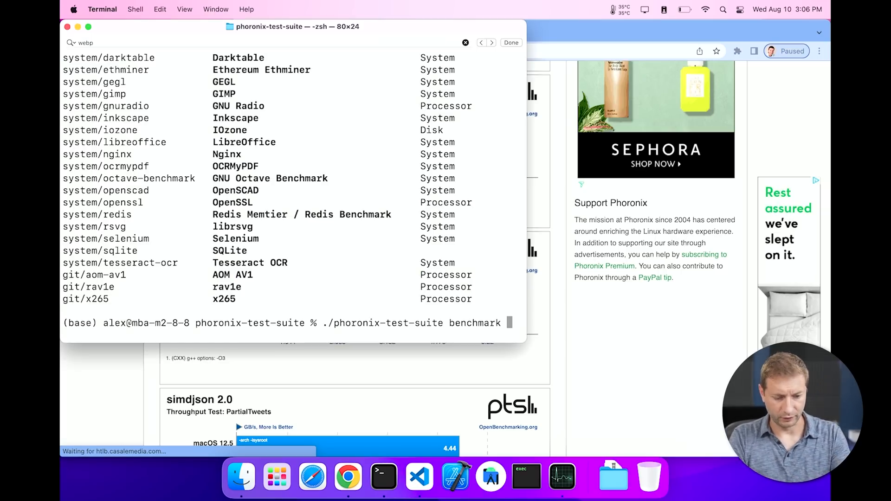
Extend the benchmark command with the test name 'simd', heading toward simdjson.
{"action": "type", "text": "simd"}
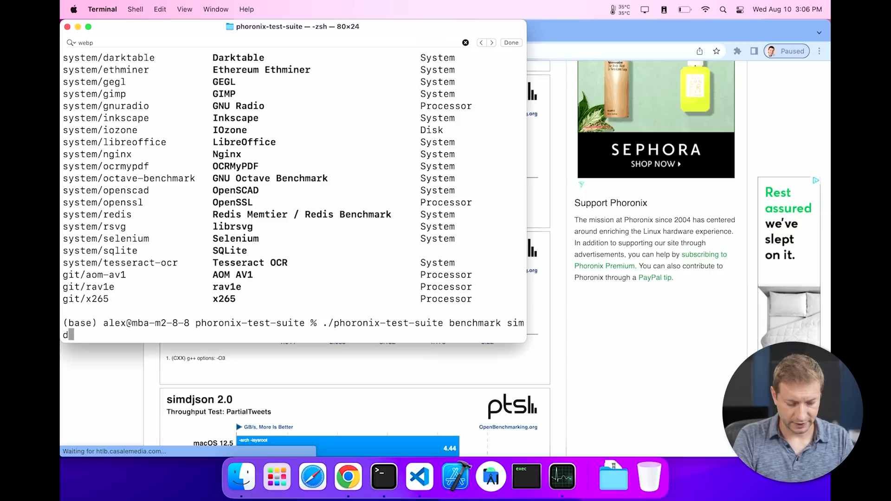